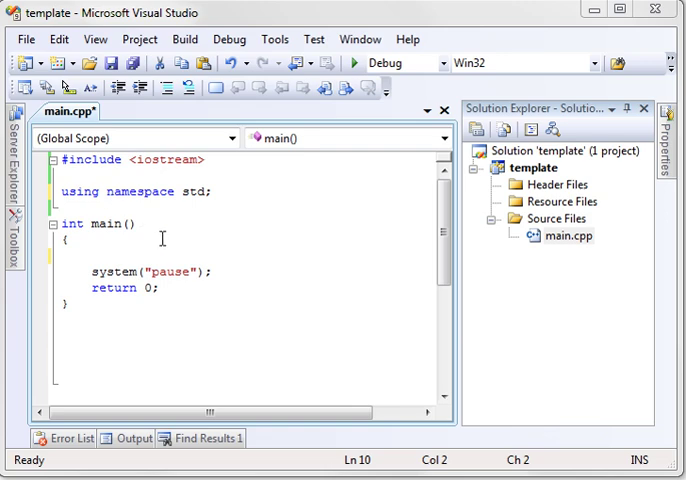
{"action": "mouse_move", "coordinate": [176, 186]}
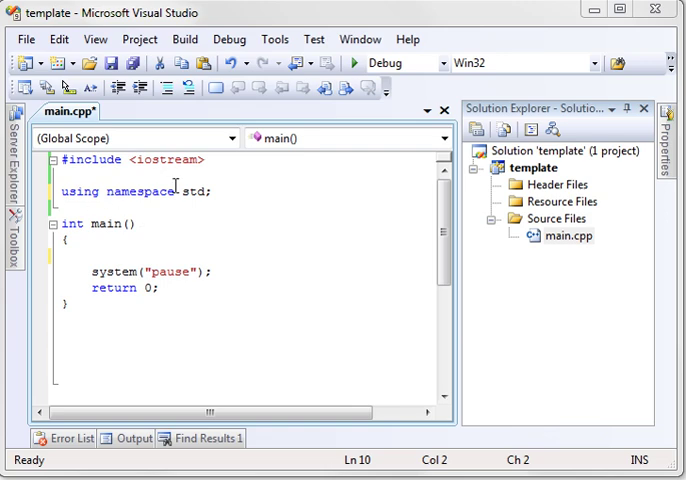
{"action": "mouse_move", "coordinate": [260, 236]}
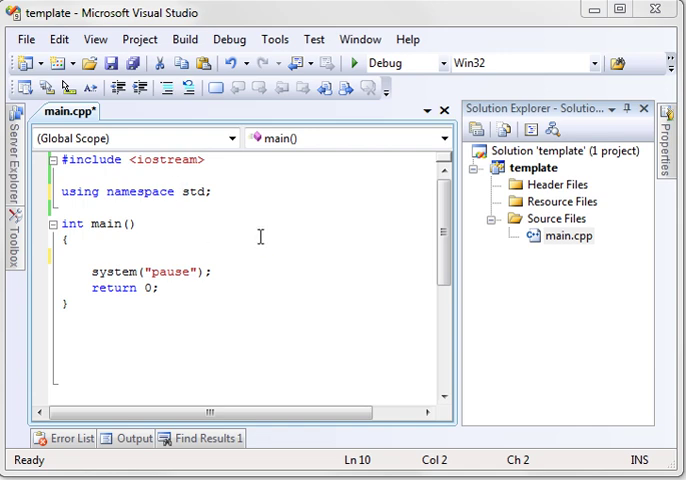
{"action": "mouse_move", "coordinate": [132, 248]}
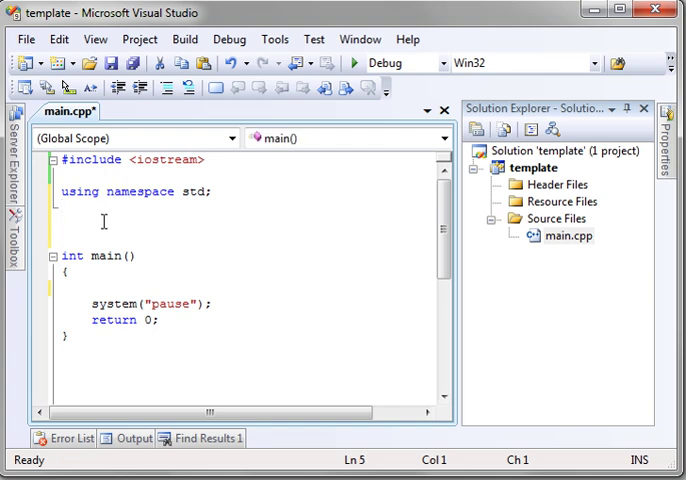
Step: Declare the function signature void Test(int Number) above main
{"action": "type", "text": "void"}
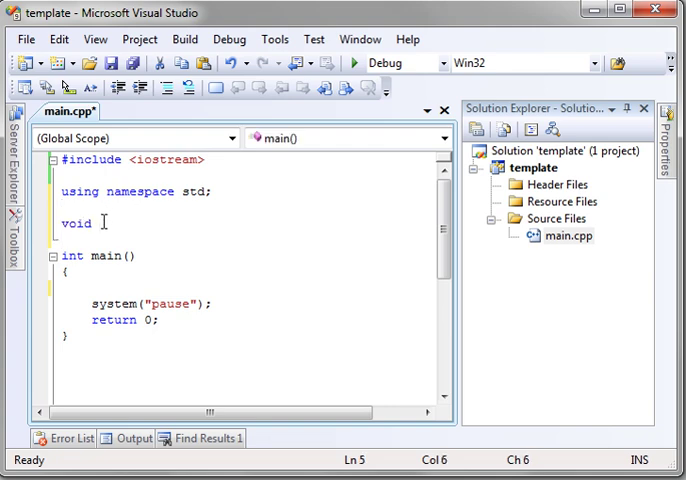
{"action": "type", "text": "Test"}
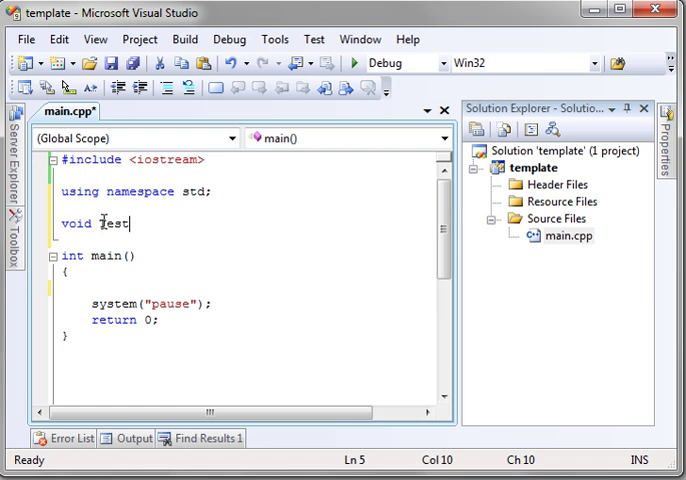
{"action": "type", "text": "(int"}
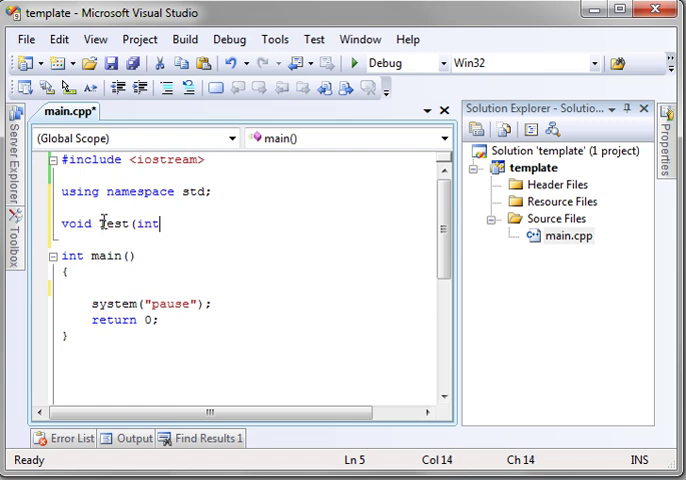
{"action": "type", "text": "Number)"}
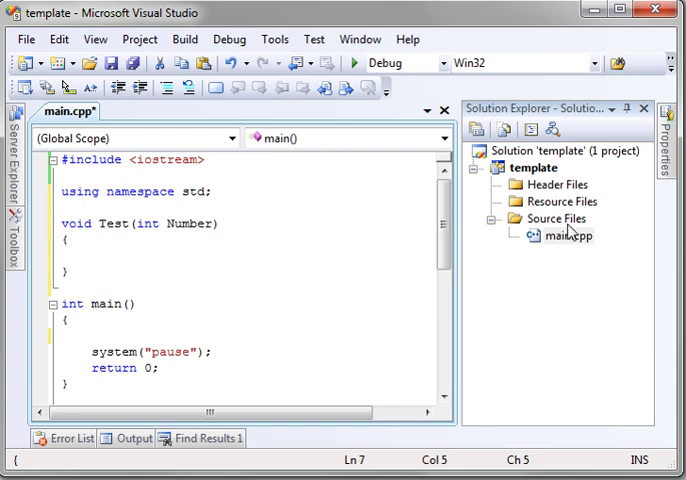
Step: Write the body: cout << Number << endl; Number++; cout << Number << endl;, removing a stray character
{"action": "type", "text": "cout"}
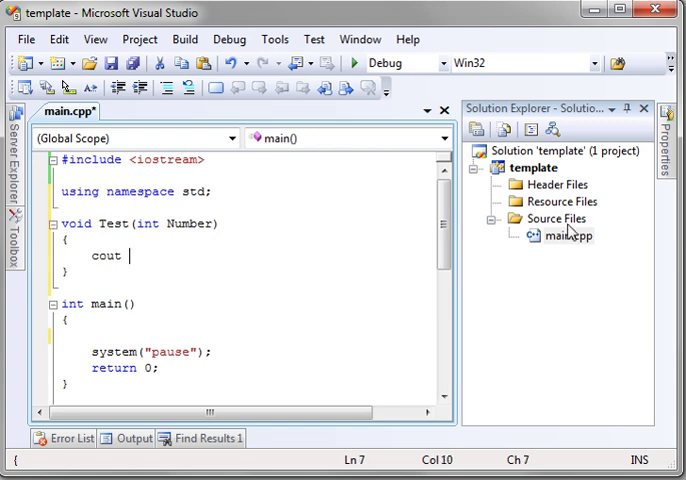
{"action": "type", "text": "<<"}
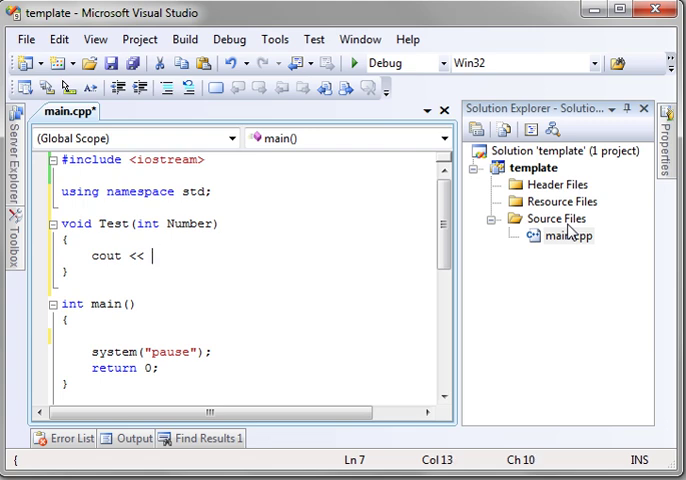
{"action": "type", "text": "Number <<"}
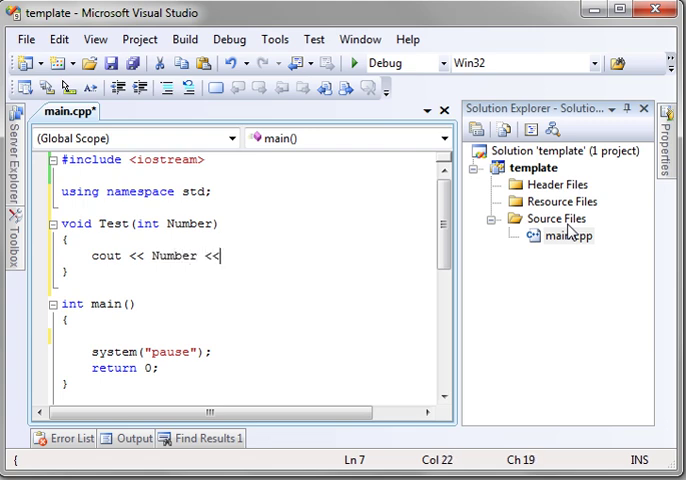
{"action": "type", "text": "endl;"}
{"action": "type", "text": "Number++;"}
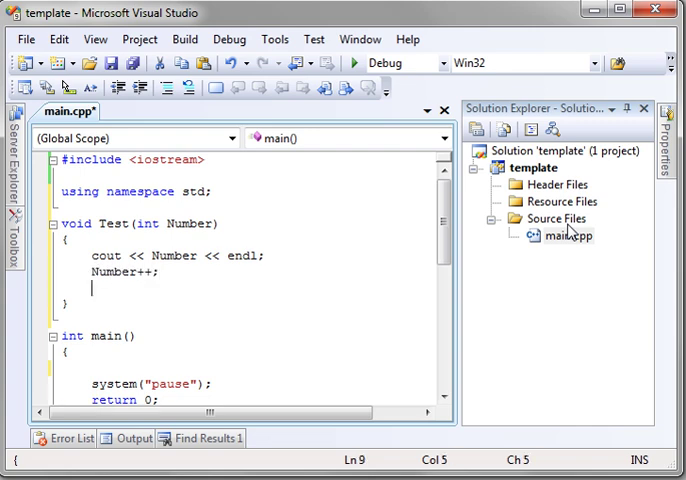
{"action": "type", "text": "cout <<"}
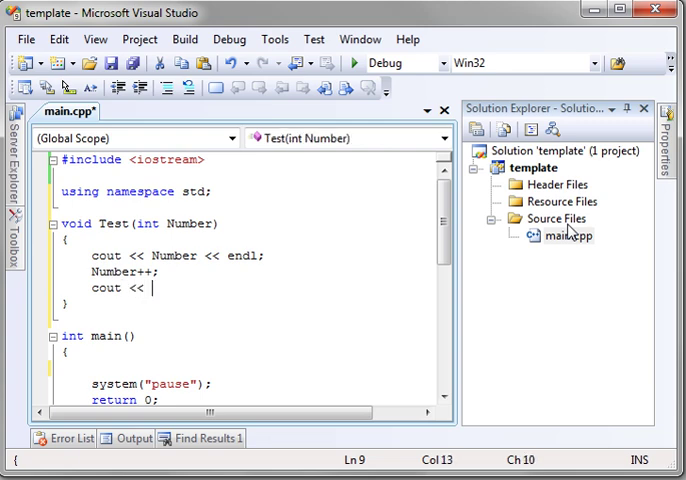
{"action": "type", "text": "Number <<"}
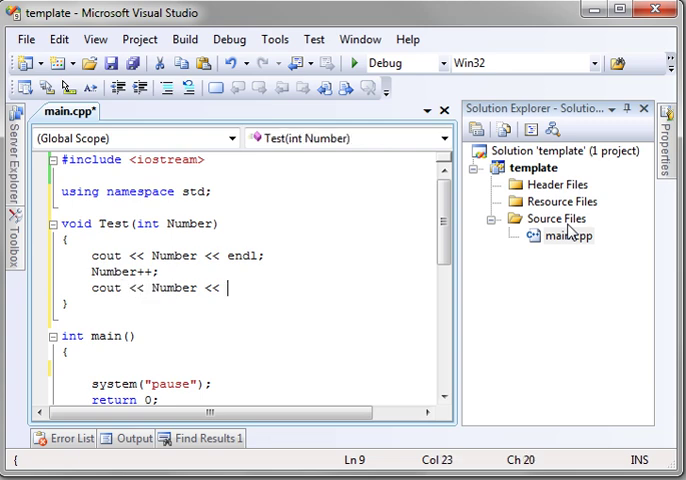
{"action": "type", "text": "end;l"}
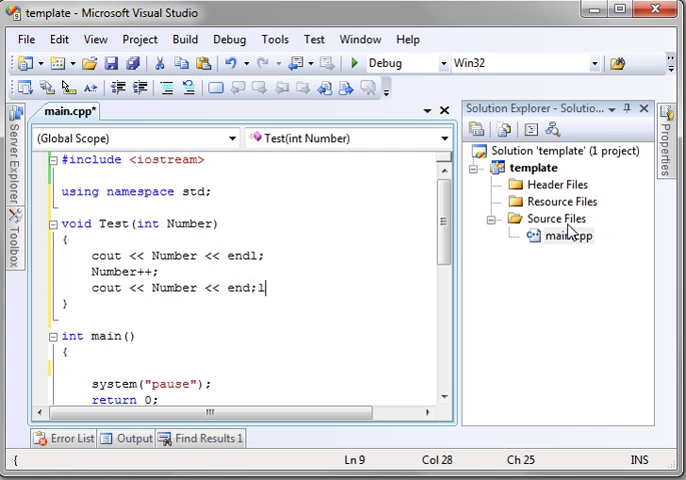
{"action": "key", "text": "BackSpace"}
{"action": "type", "text": "l"}
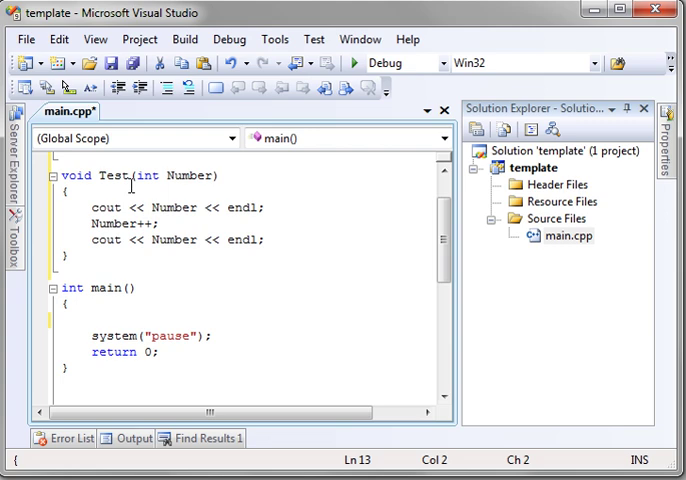
Step: In main declare int MyNum = 1, call Test(MyNum), and print MyNum instead of Number
{"action": "double_click", "coordinate": [112, 176]}
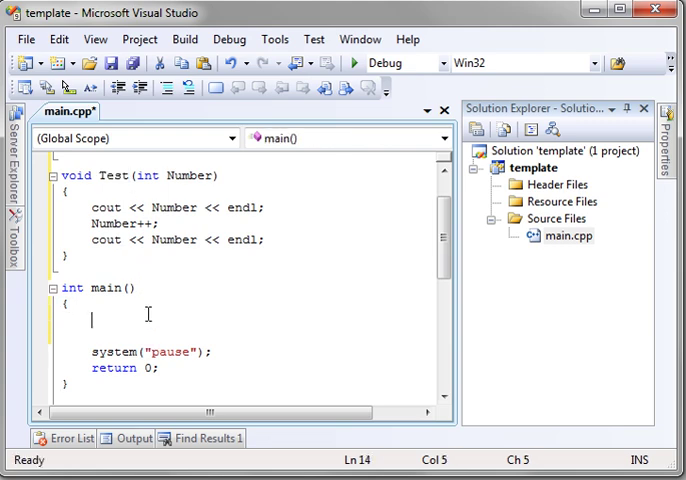
{"action": "type", "text": "int MyNum = 1;"}
{"action": "type", "text": "Test("}
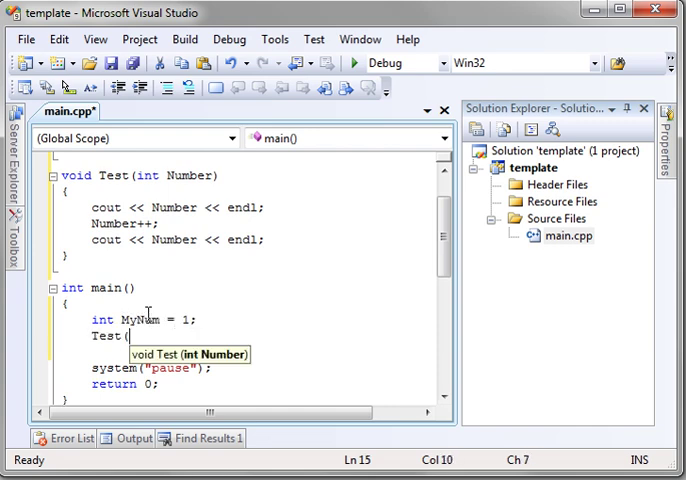
{"action": "type", "text": "MyNu"}
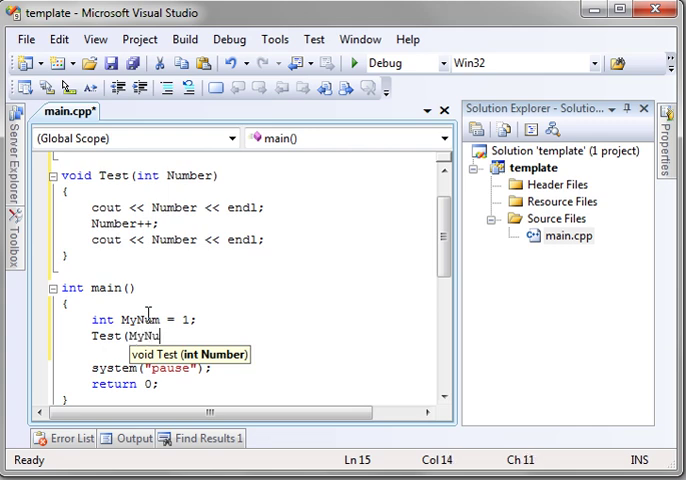
{"action": "type", "text": "m);"}
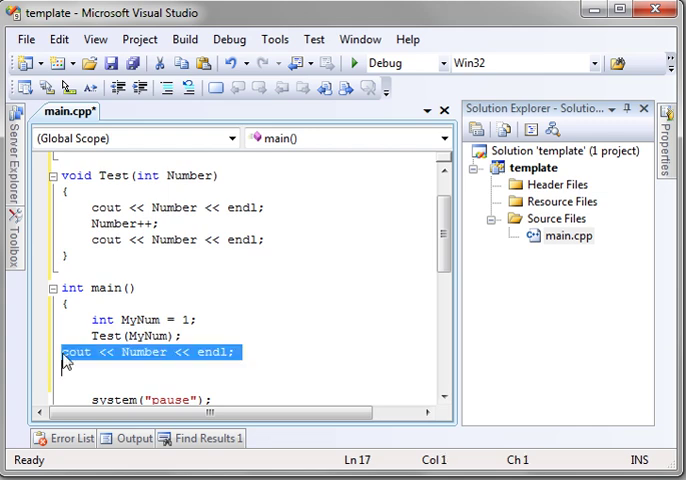
{"action": "double_click", "coordinate": [146, 336]}
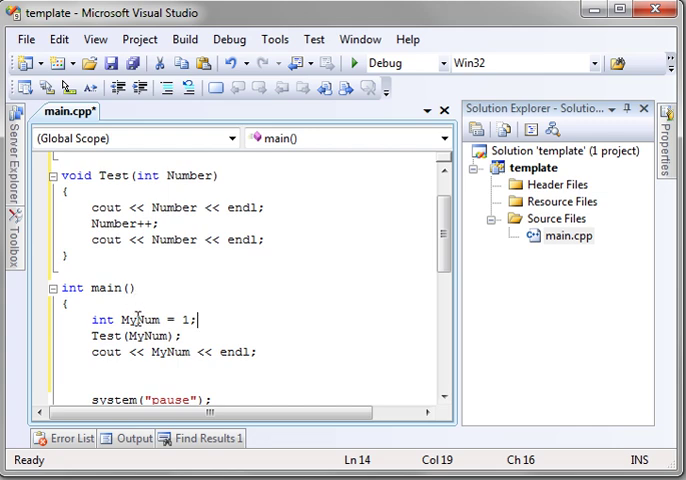
{"action": "double_click", "coordinate": [138, 320]}
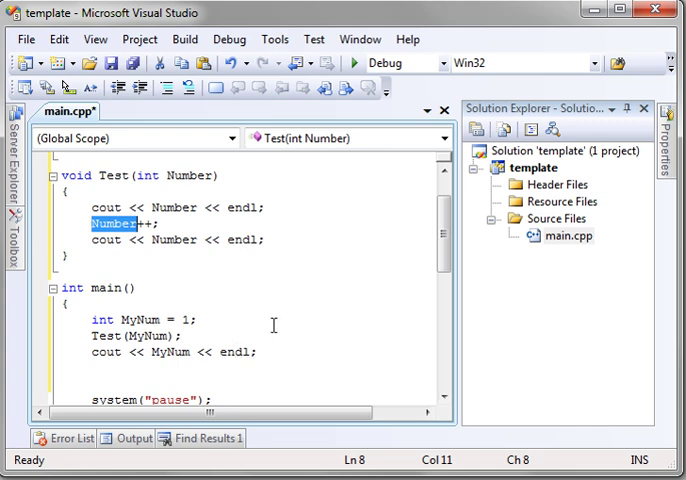
Step: Save main.cpp and place the cursor before MyNum in main's cout line
{"action": "key", "text": "ctrl+s"}
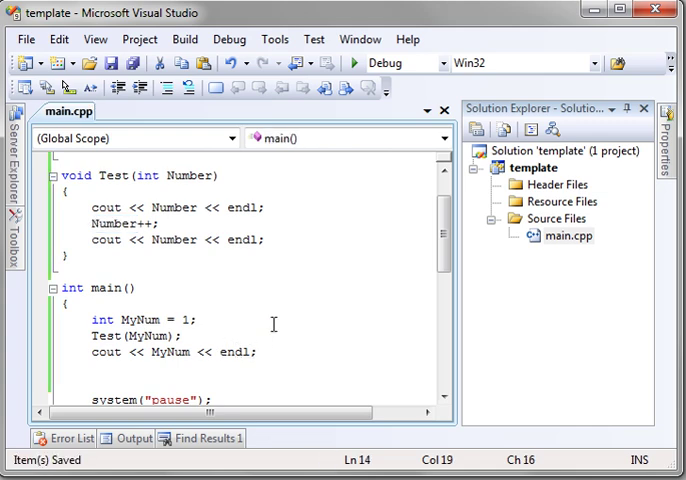
{"action": "mouse_move", "coordinate": [280, 320]}
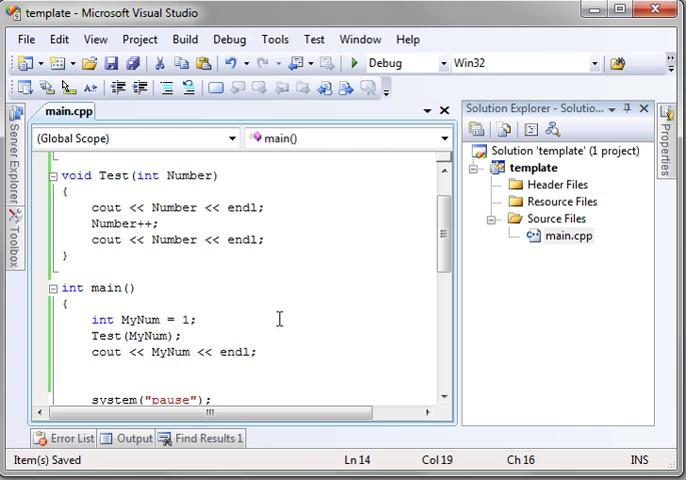
{"action": "mouse_move", "coordinate": [298, 298]}
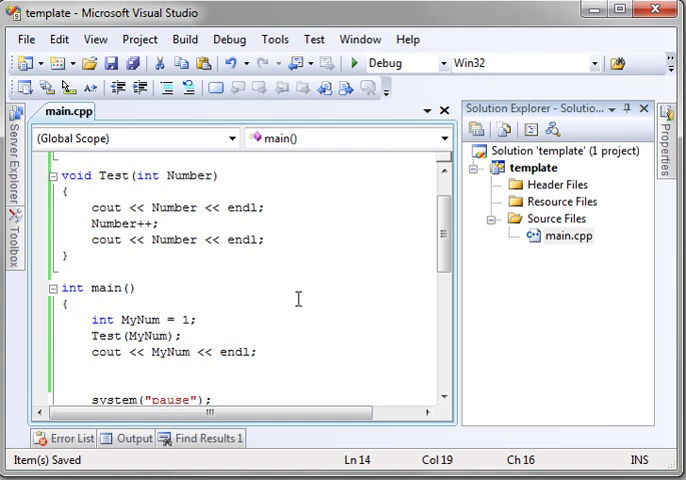
{"action": "left_click", "coordinate": [354, 62]}
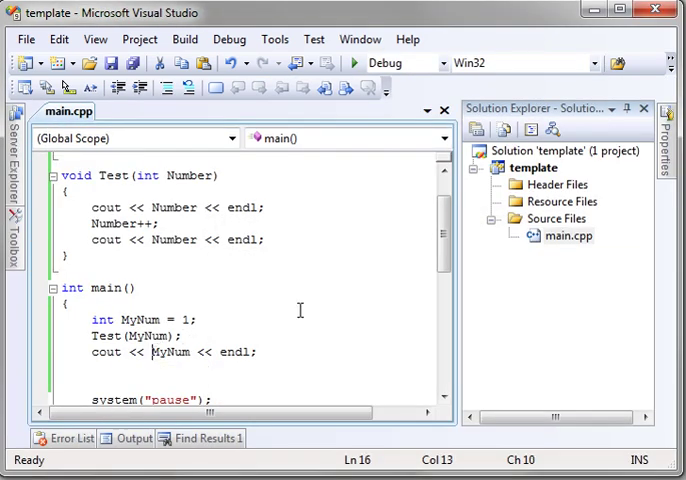
{"action": "type", "text": "\"\" <<"}
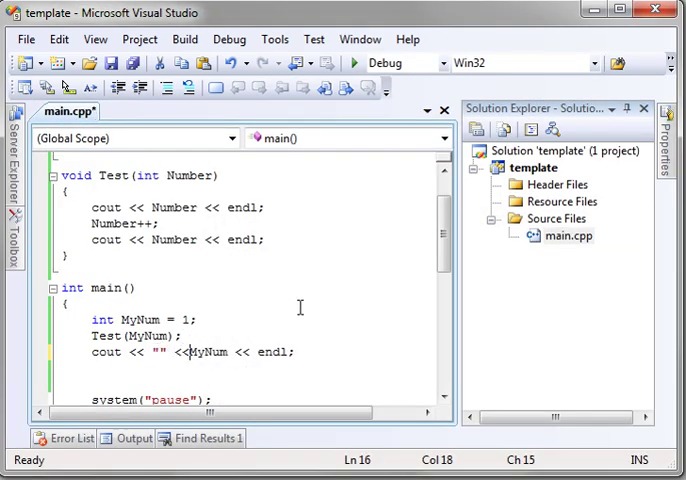
{"action": "type", "text": "S"}
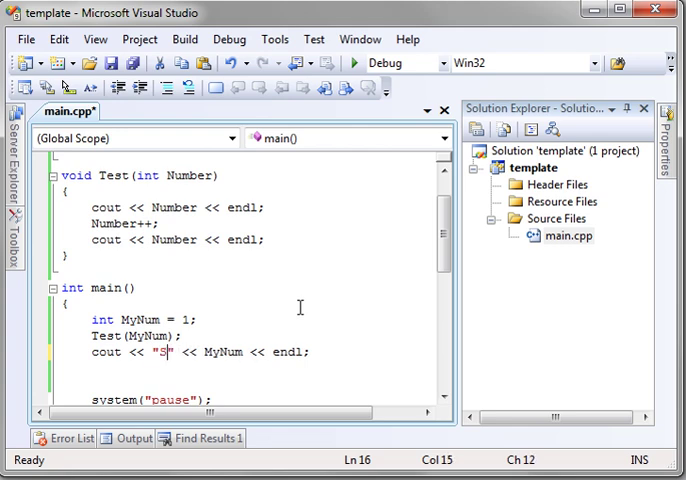
{"action": "type", "text": "tep 3"}
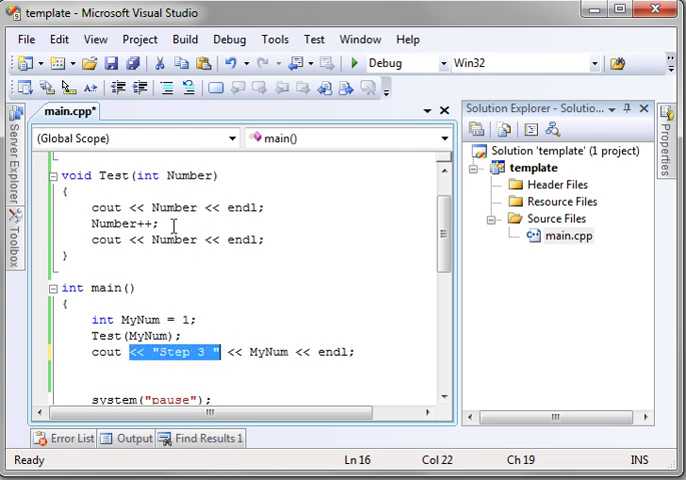
{"action": "left_click", "coordinate": [122, 208]}
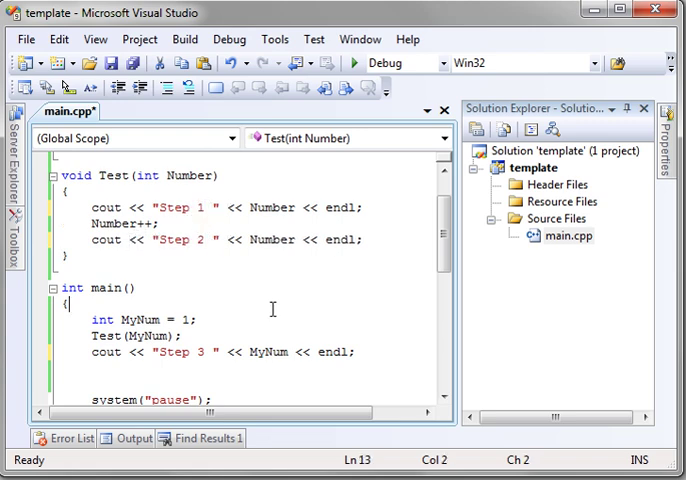
{"action": "left_click", "coordinate": [180, 320]}
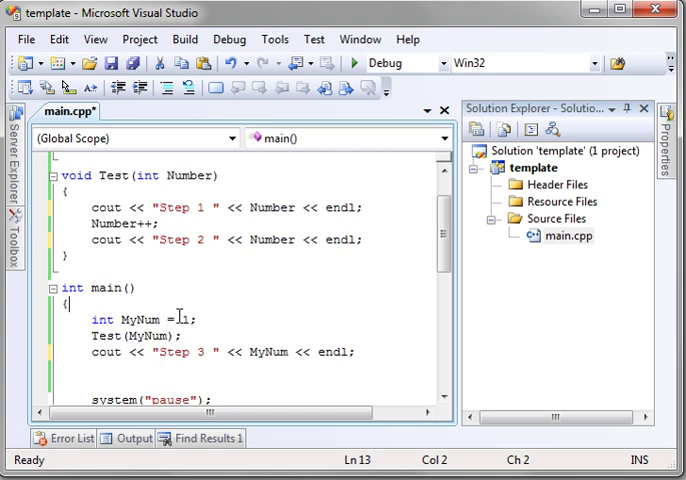
{"action": "double_click", "coordinate": [102, 336]}
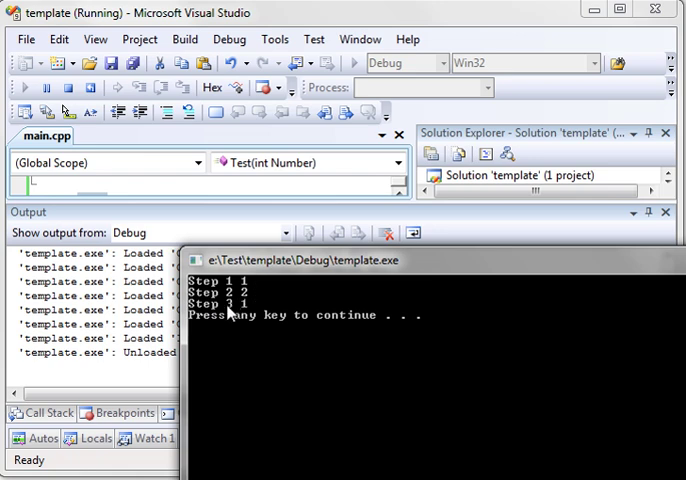
{"action": "mouse_move", "coordinate": [238, 312]}
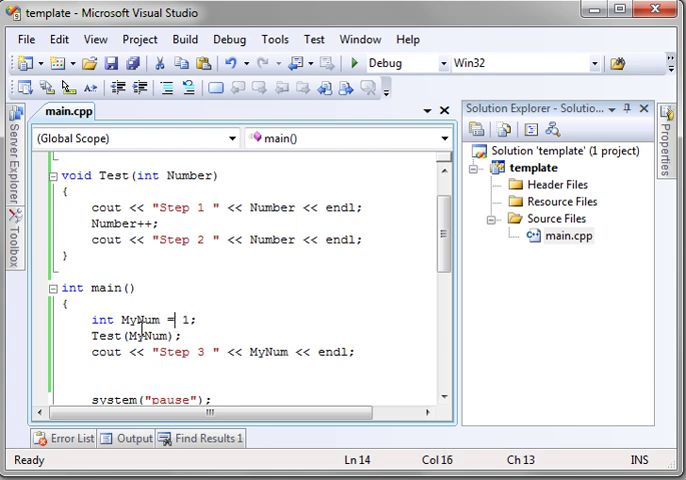
Step: Add the comment // Number = 1 after void Test(int Number), then highlight Number and MyNum
{"action": "double_click", "coordinate": [144, 336]}
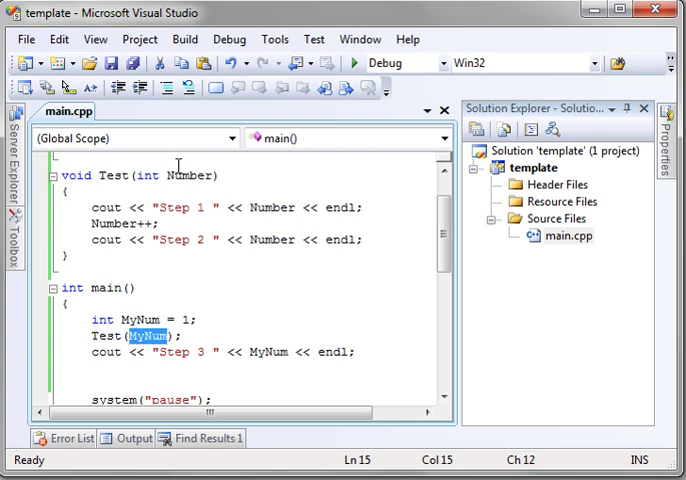
{"action": "mouse_move", "coordinate": [220, 188]}
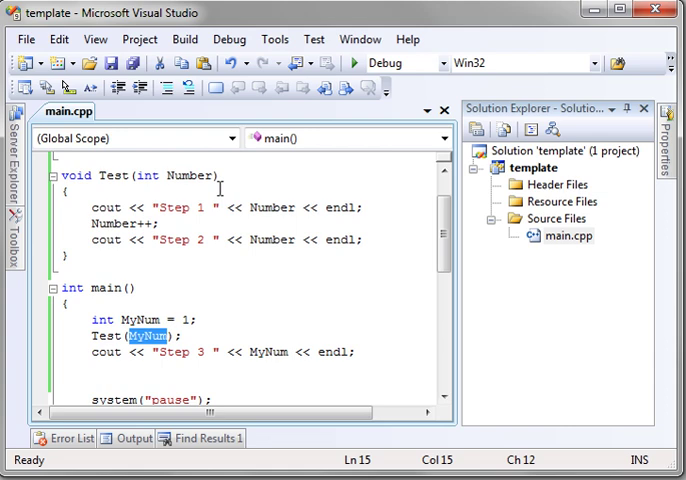
{"action": "left_click", "coordinate": [226, 176]}
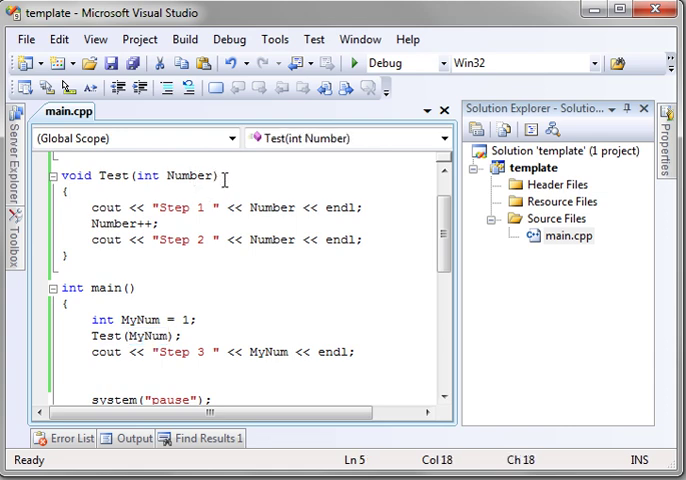
{"action": "type", "text": "// Nu"}
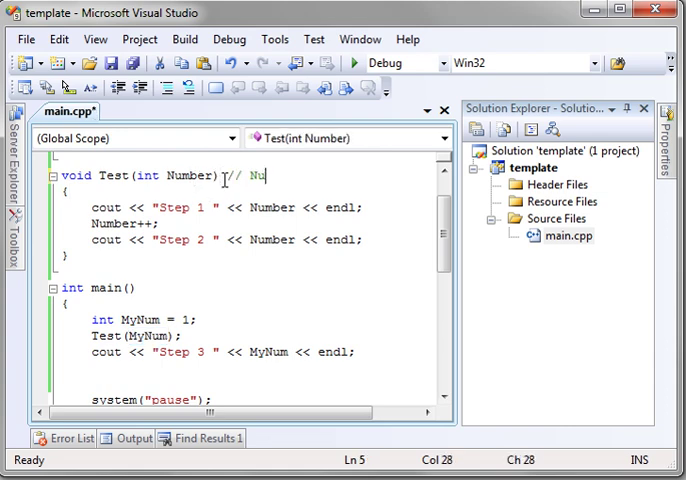
{"action": "type", "text": "mber =  1"}
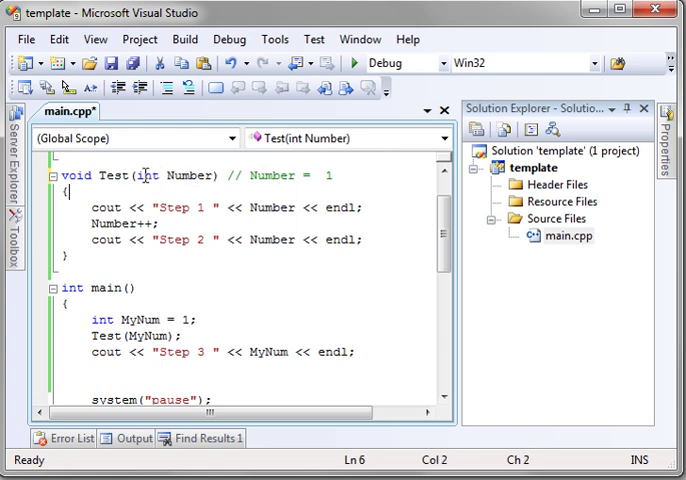
{"action": "double_click", "coordinate": [176, 176]}
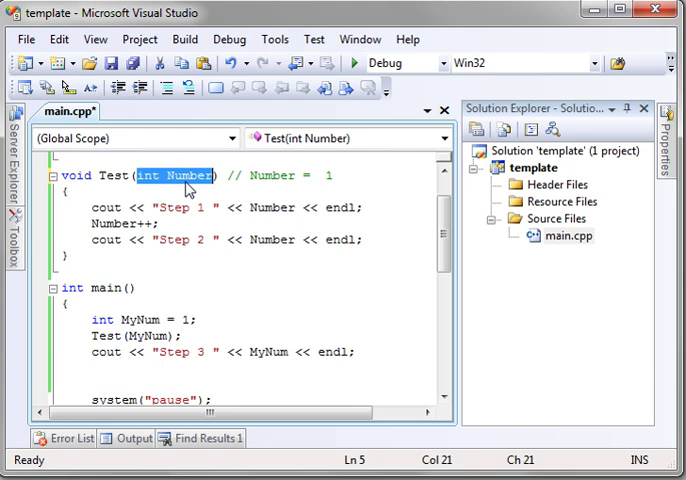
{"action": "mouse_move", "coordinate": [148, 320]}
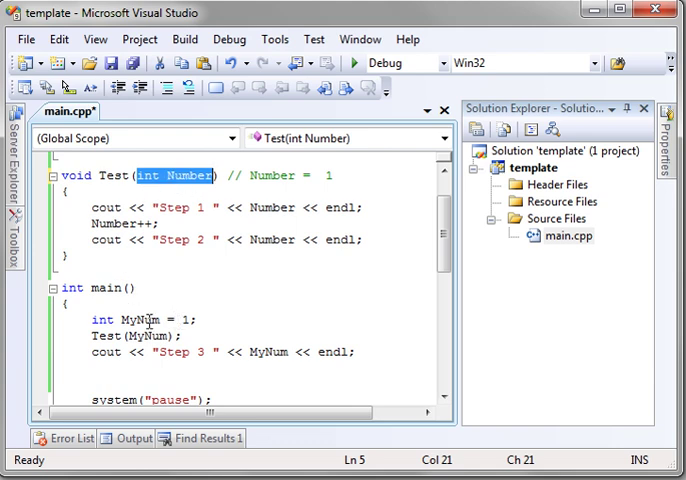
{"action": "double_click", "coordinate": [138, 320]}
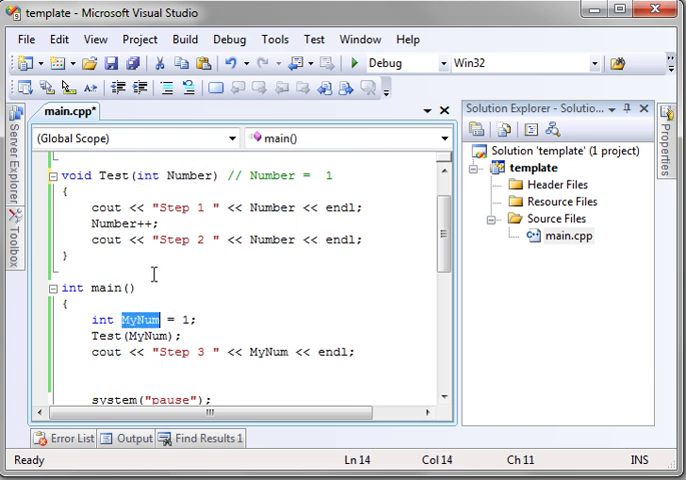
{"action": "mouse_move", "coordinate": [186, 176]}
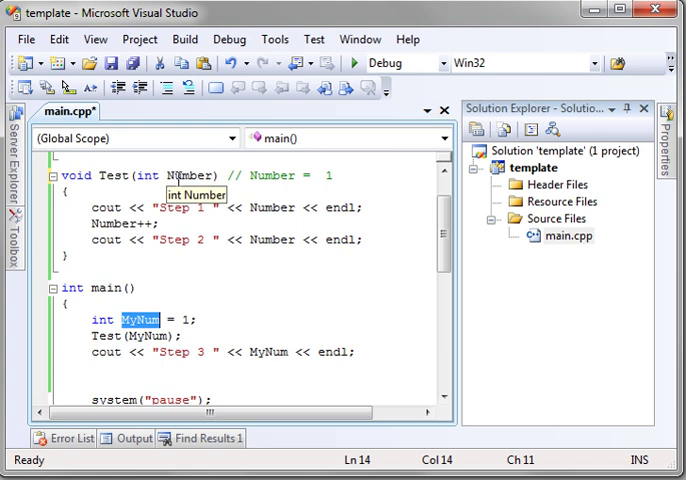
{"action": "mouse_move", "coordinate": [232, 264]}
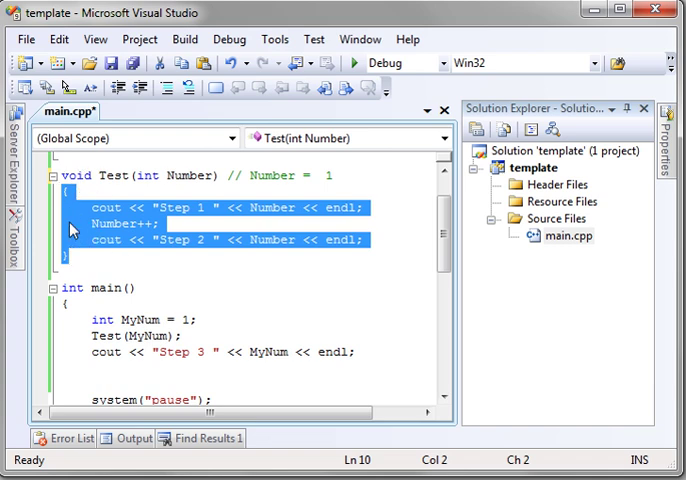
{"action": "mouse_move", "coordinate": [64, 266]}
{"action": "type", "text": "cout << \"Step 3 \" << MyNum << endl;"}
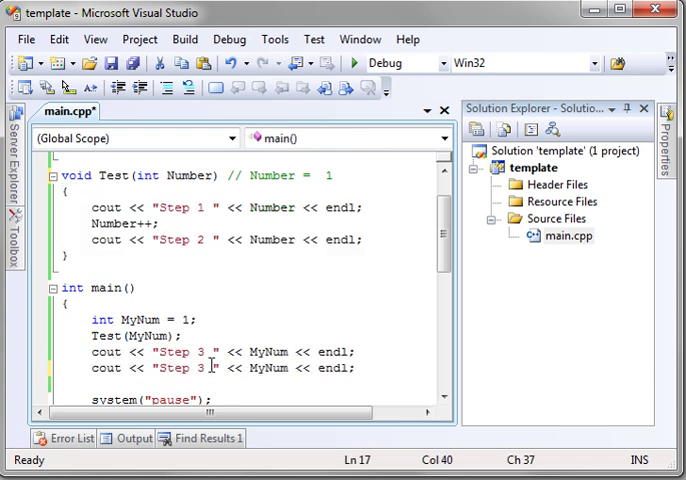
{"action": "type", "text": "4"}
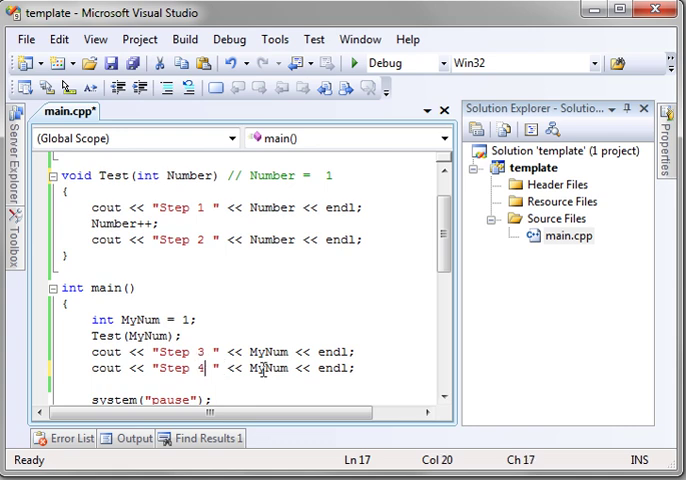
{"action": "double_click", "coordinate": [116, 224]}
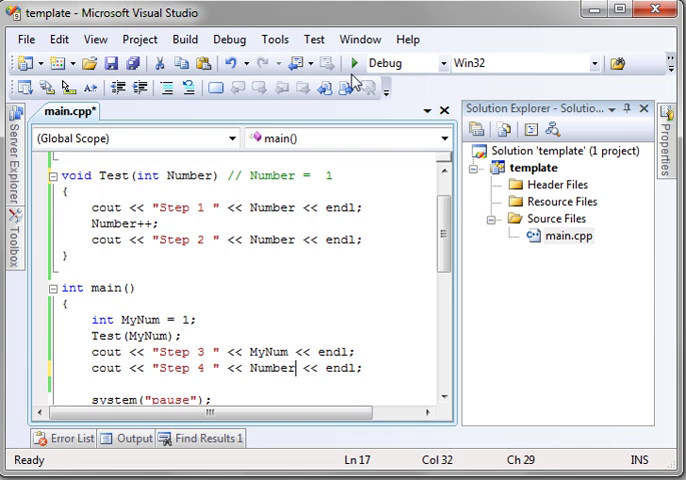
{"action": "left_click", "coordinate": [352, 64]}
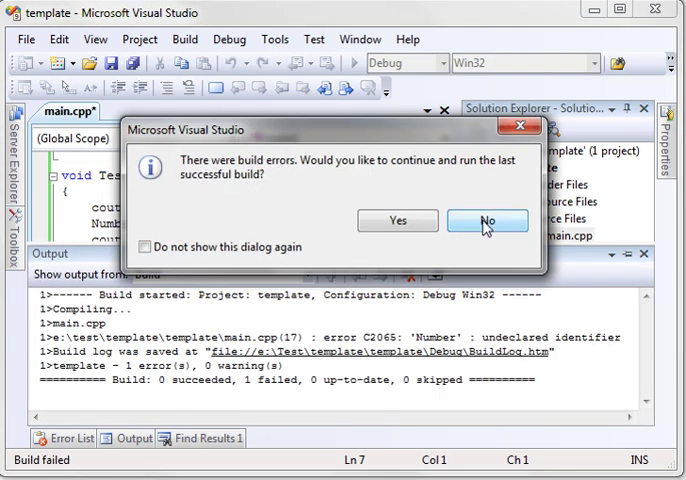
{"action": "left_click", "coordinate": [488, 220]}
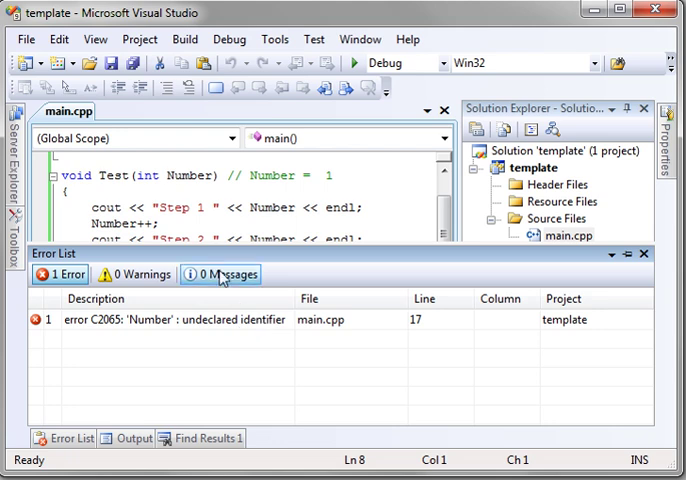
{"action": "left_click", "coordinate": [644, 254]}
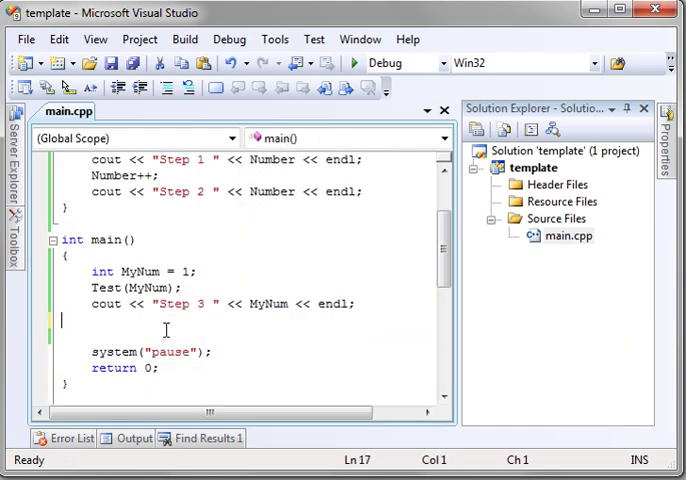
{"action": "scroll", "scroll_direction": "up", "scroll_amount": 3}
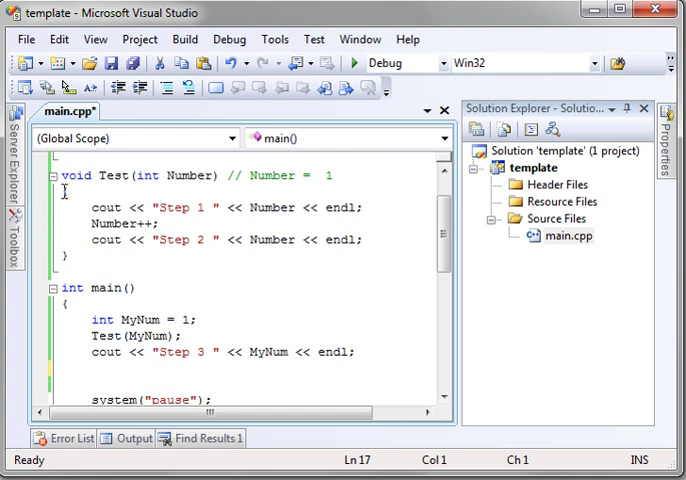
{"action": "left_click", "coordinate": [66, 192]}
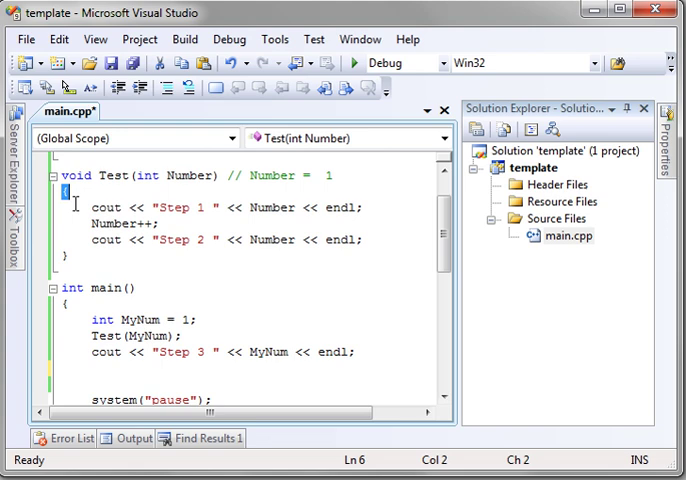
{"action": "left_click_drag", "start_coordinate": [62, 192], "coordinate": [148, 256]}
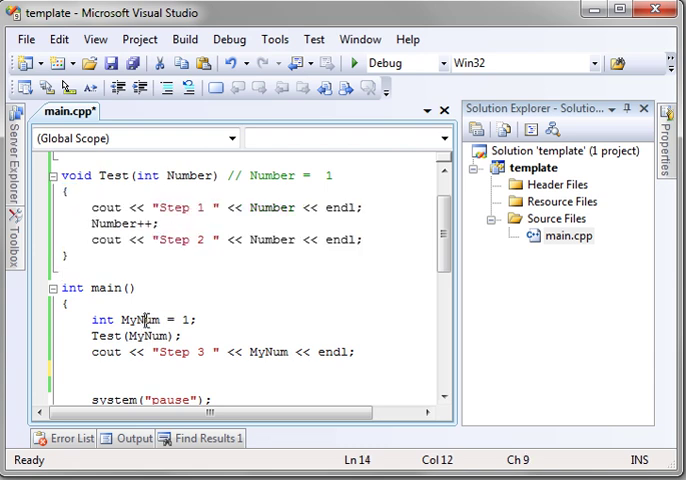
{"action": "double_click", "coordinate": [138, 320]}
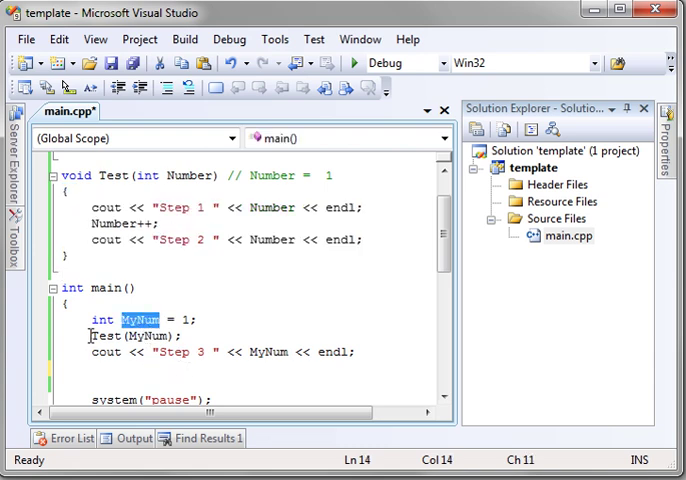
{"action": "left_click", "coordinate": [164, 320]}
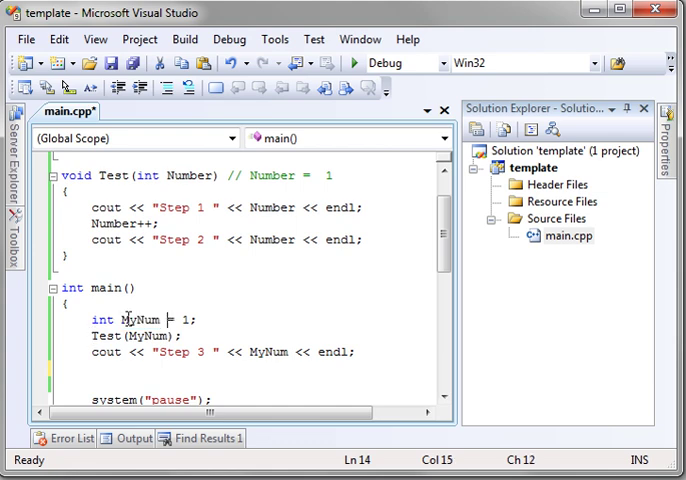
{"action": "double_click", "coordinate": [188, 176]}
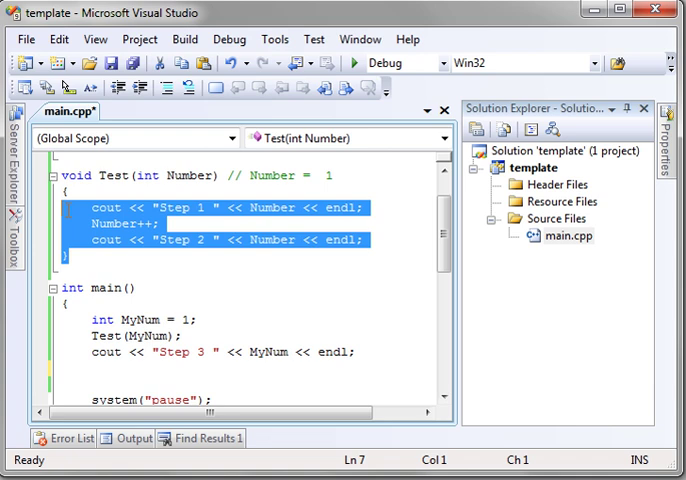
{"action": "key", "text": "Delete"}
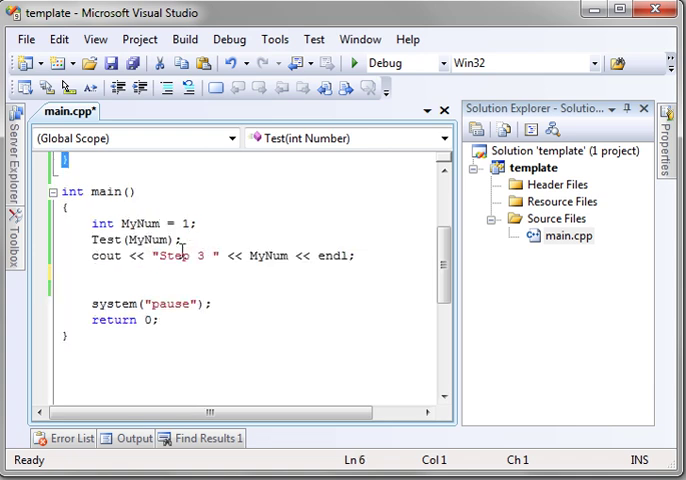
{"action": "double_click", "coordinate": [140, 224]}
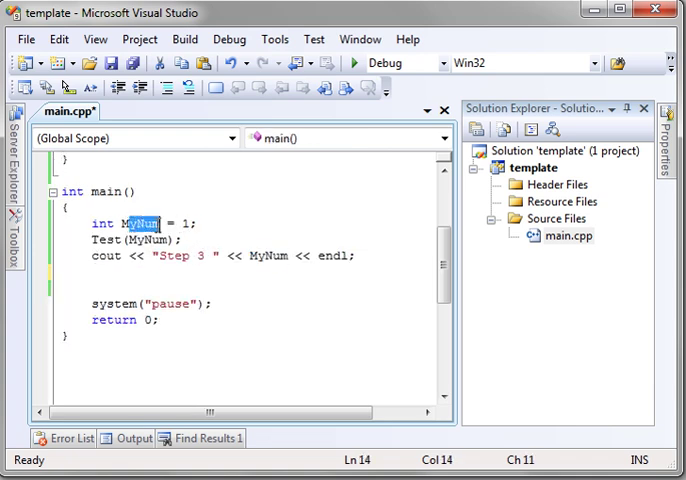
{"action": "scroll", "scroll_direction": "up", "scroll_amount": 3}
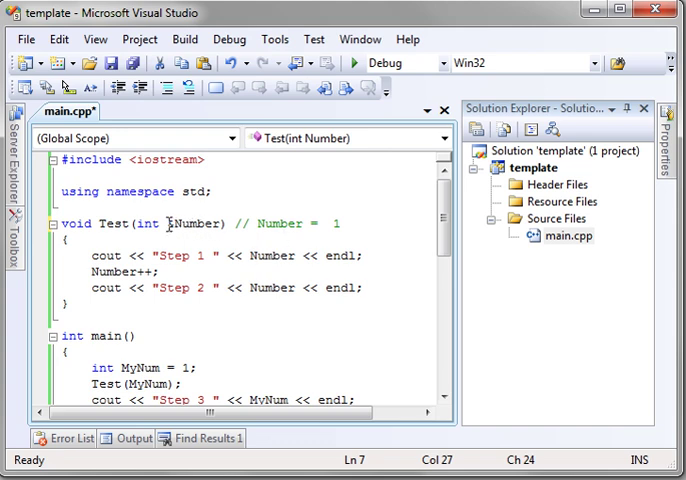
Step: Make the comment beside &Number read Number = 0x0000EE, erasing stray letters
{"action": "type", "text": "&"}
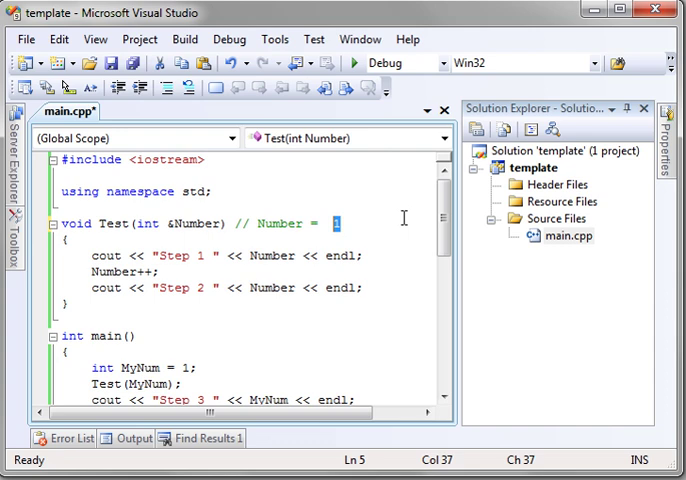
{"action": "type", "text": "x"}
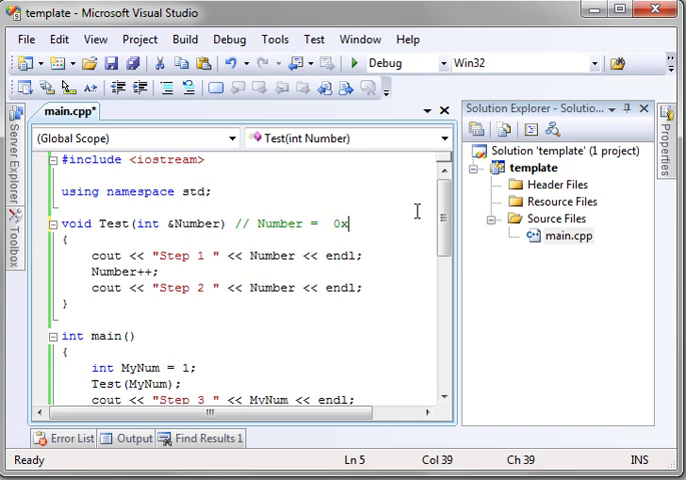
{"action": "type", "text": "000"}
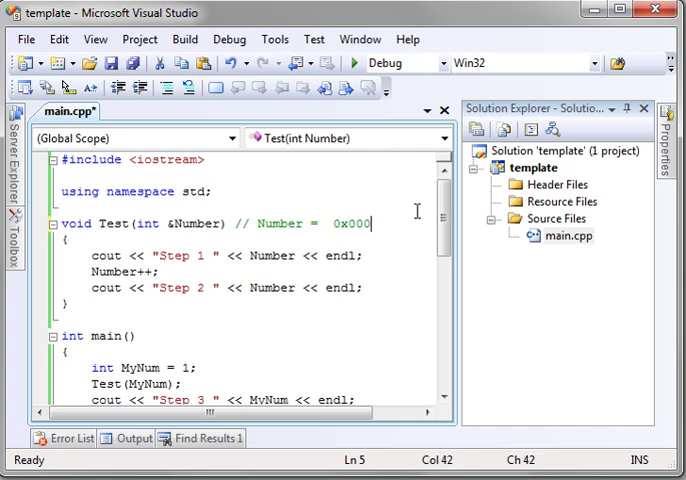
{"action": "type", "text": "JHDJS"}
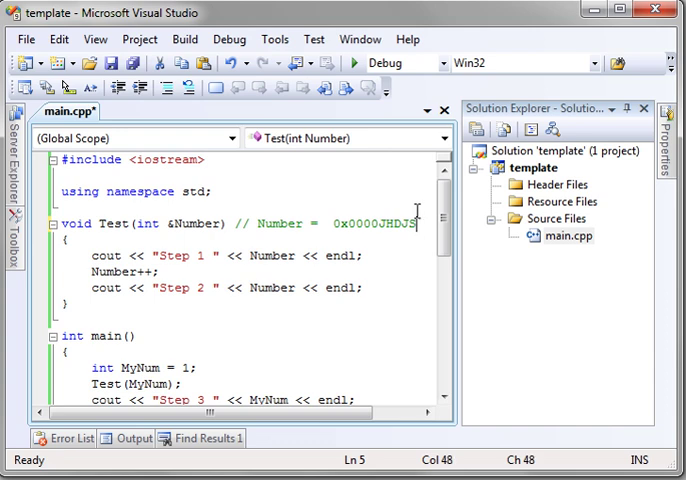
{"action": "key", "text": "BackSpace"}
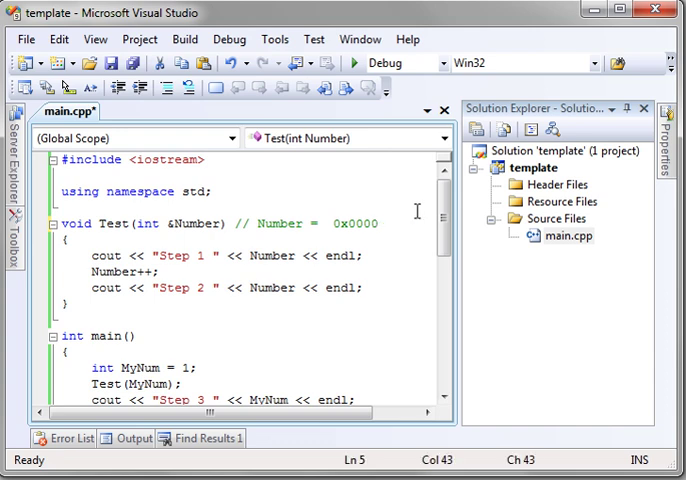
{"action": "type", "text": "EE"}
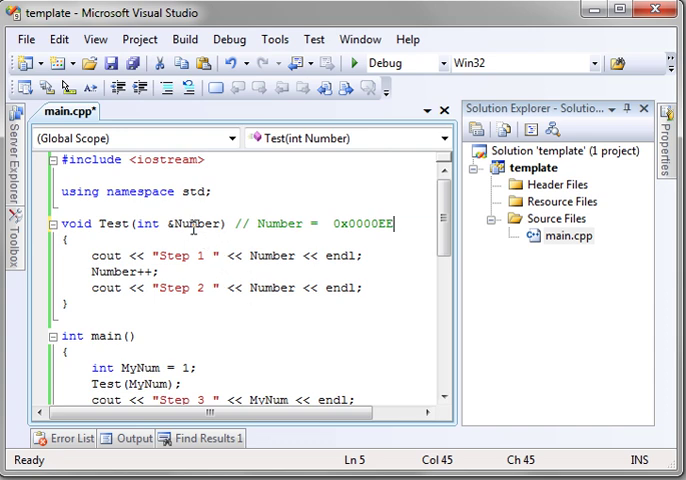
Step: Highlight Number, the 0x0000EE address, and MyNum in main to relate them
{"action": "double_click", "coordinate": [196, 176]}
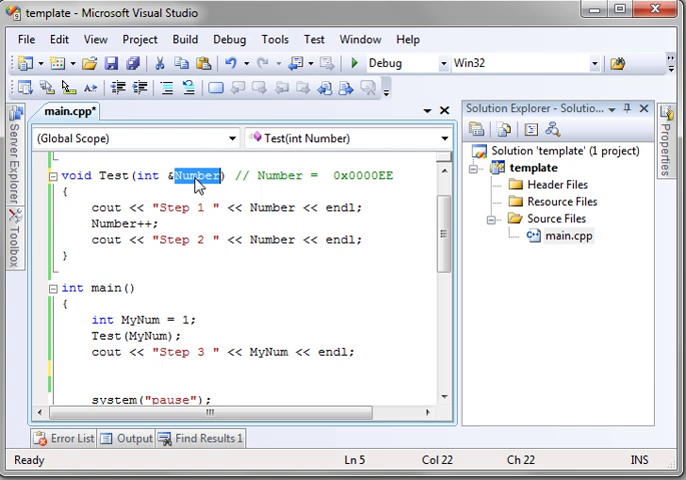
{"action": "double_click", "coordinate": [364, 176]}
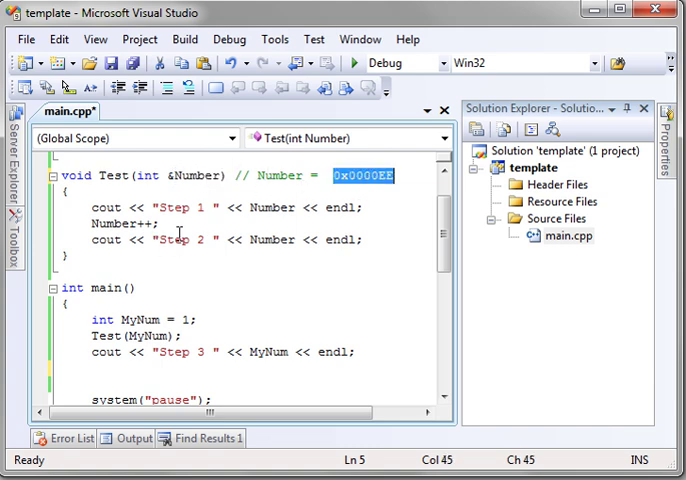
{"action": "double_click", "coordinate": [196, 176]}
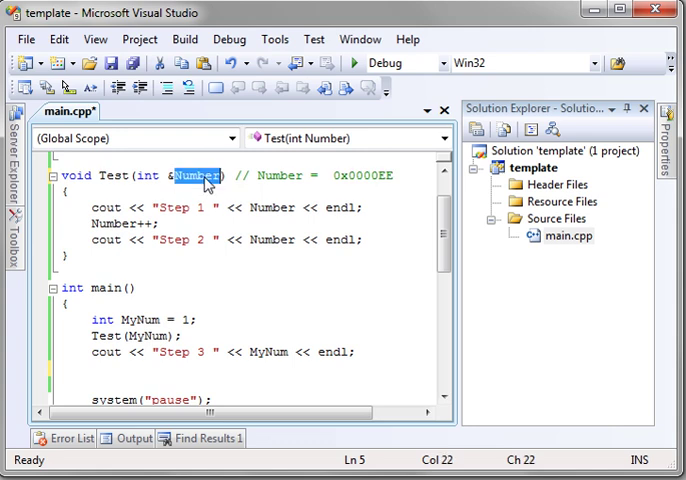
{"action": "mouse_move", "coordinate": [144, 316]}
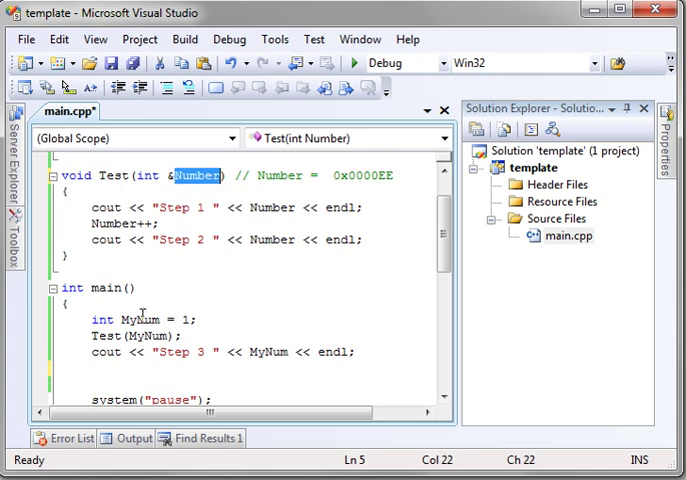
{"action": "double_click", "coordinate": [140, 320]}
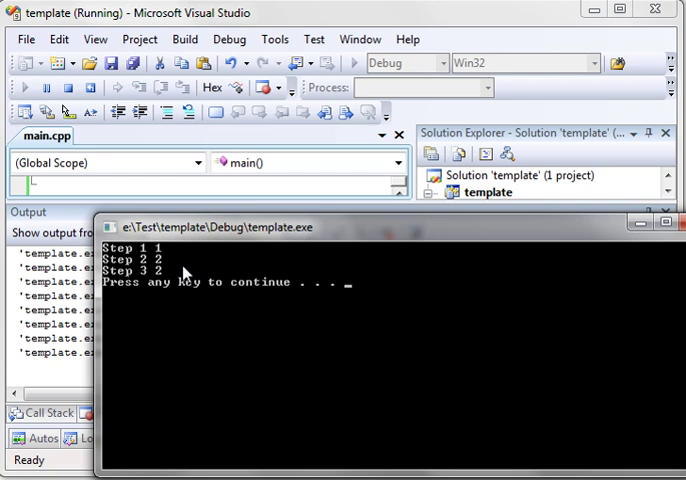
{"action": "mouse_move", "coordinate": [156, 284]}
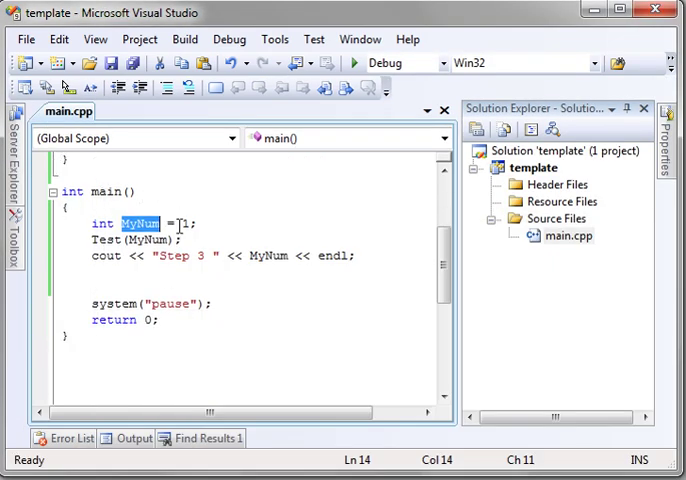
Step: Select the &Number parameter and its name in Test's signature
{"action": "scroll", "scroll_direction": "up", "scroll_amount": 3}
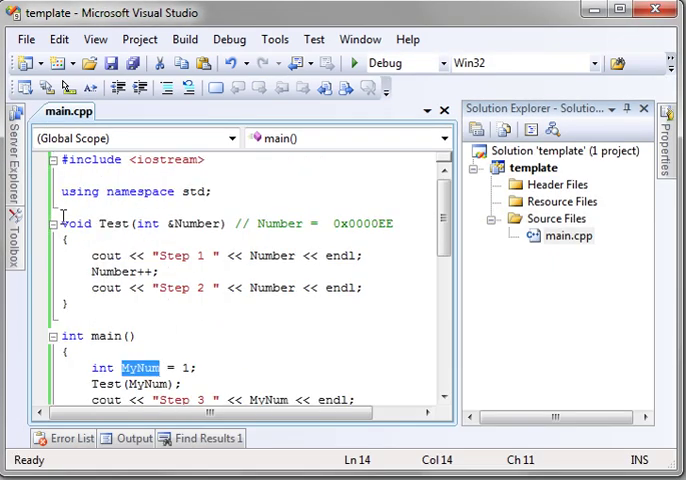
{"action": "scroll", "scroll_direction": "down", "scroll_amount": 3}
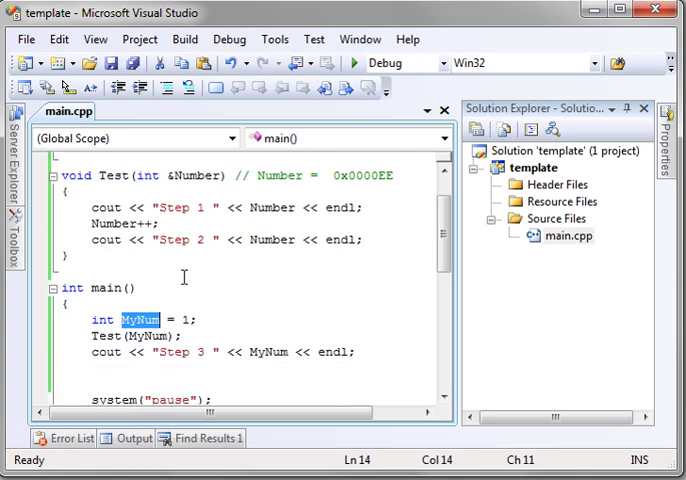
{"action": "mouse_move", "coordinate": [192, 268]}
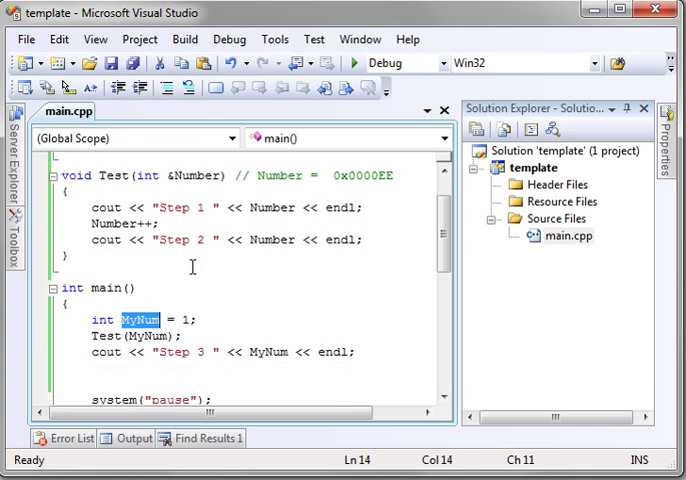
{"action": "mouse_move", "coordinate": [236, 252]}
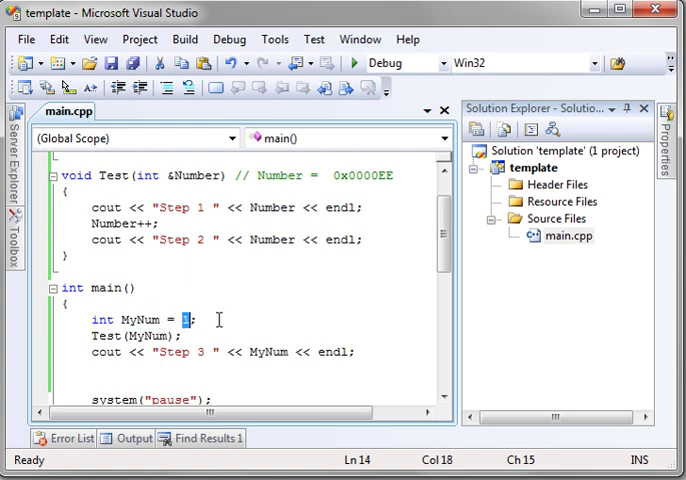
{"action": "scroll", "scroll_direction": "up", "scroll_amount": 3}
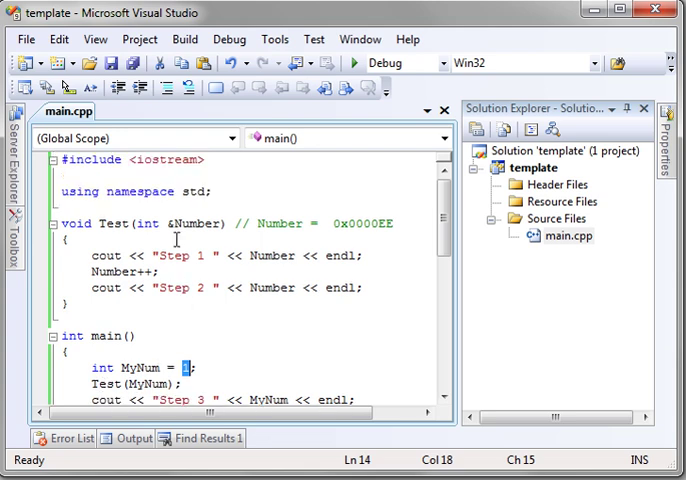
{"action": "double_click", "coordinate": [196, 224]}
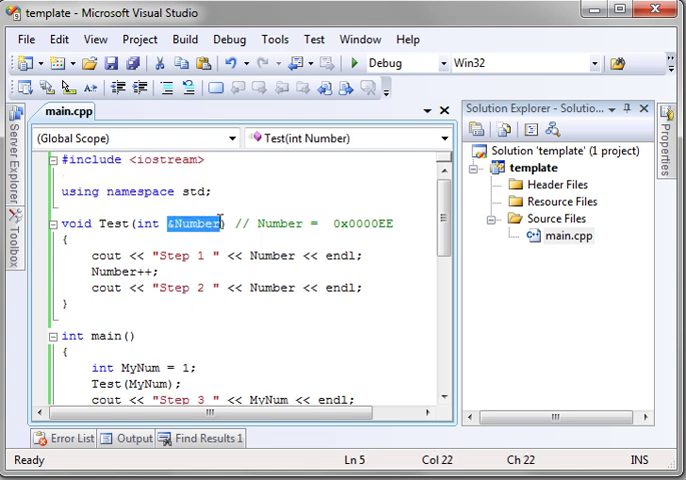
{"action": "left_click", "coordinate": [180, 224]}
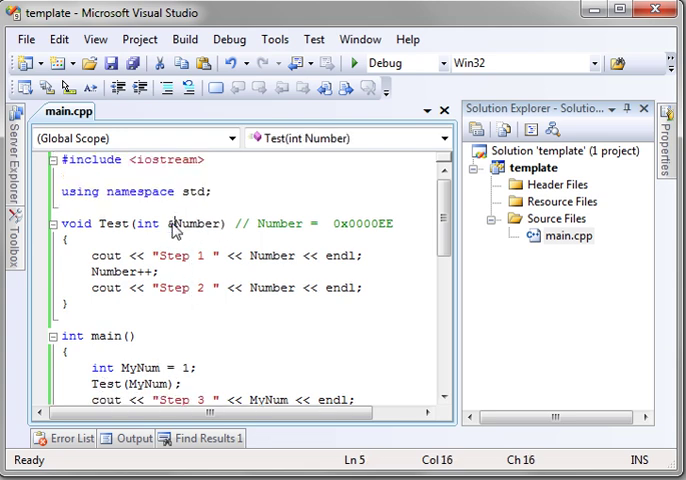
{"action": "double_click", "coordinate": [192, 224]}
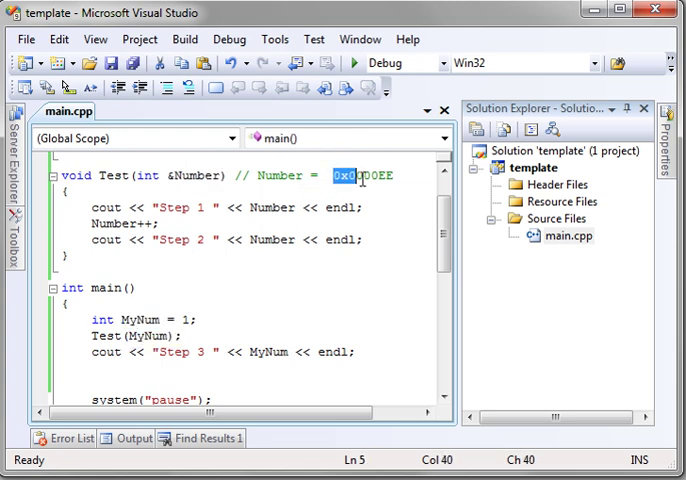
{"action": "left_click", "coordinate": [160, 176]}
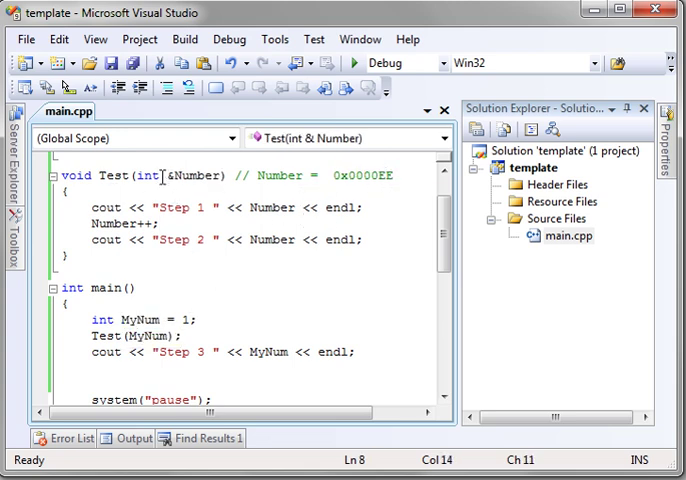
Step: Highlight Number in Number++, the output line, and the 0x0000EE address comment
{"action": "double_click", "coordinate": [112, 224]}
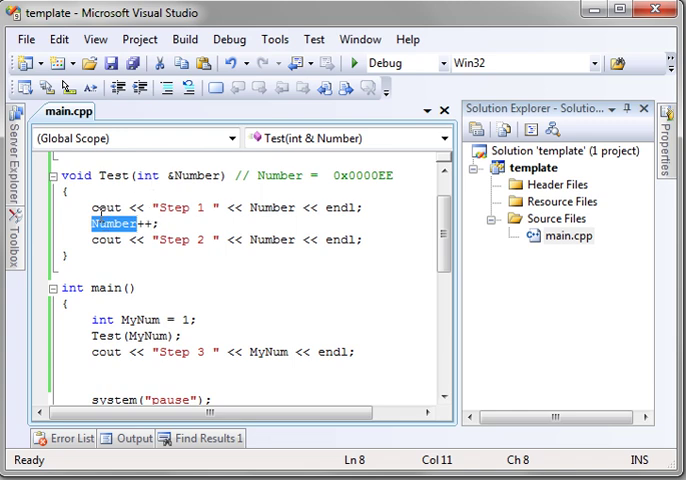
{"action": "mouse_move", "coordinate": [360, 212]}
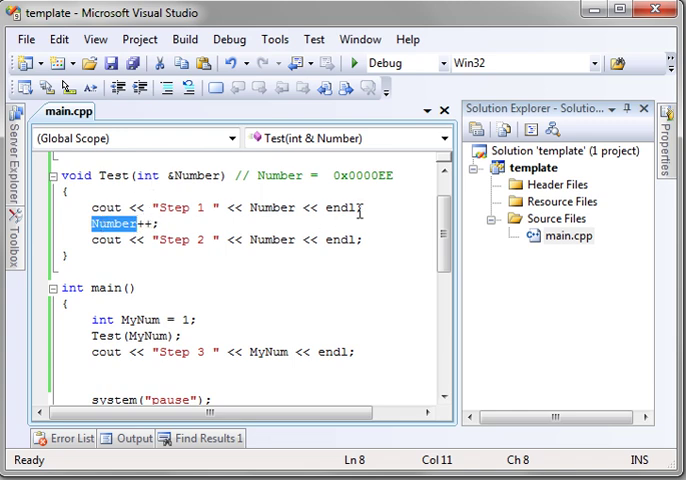
{"action": "left_click", "coordinate": [70, 258]}
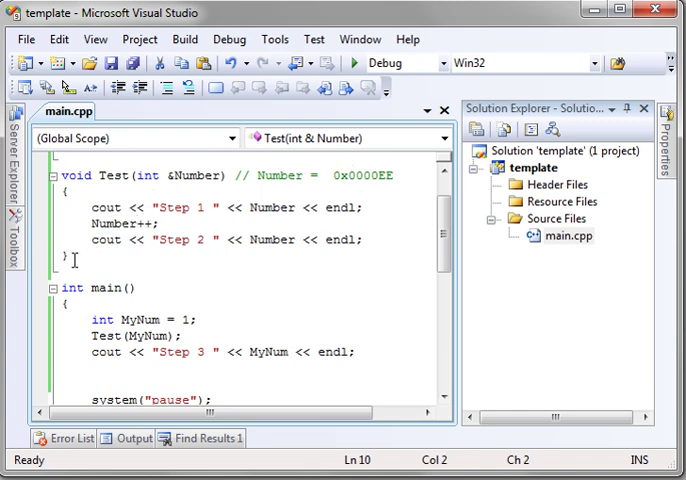
{"action": "scroll", "scroll_direction": "down", "scroll_amount": 3}
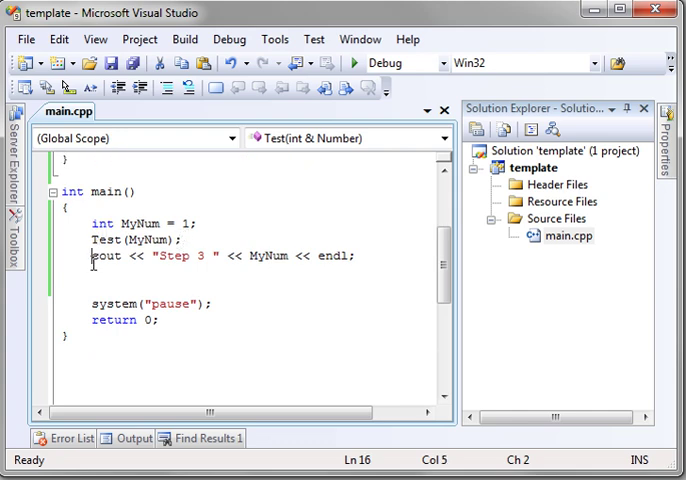
{"action": "triple_click", "coordinate": [220, 256]}
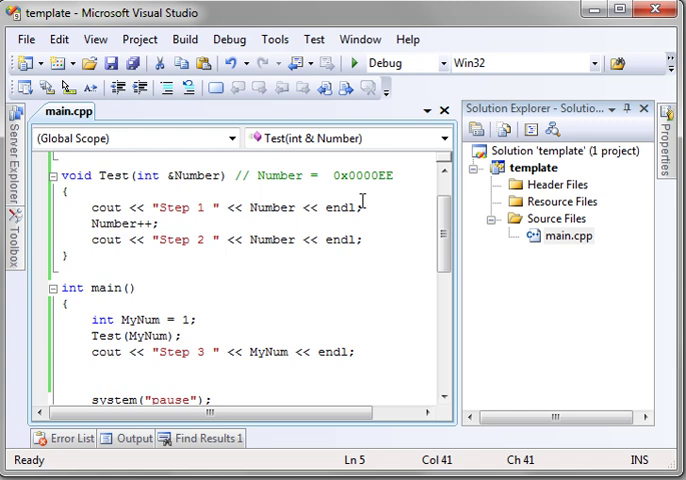
{"action": "double_click", "coordinate": [364, 176]}
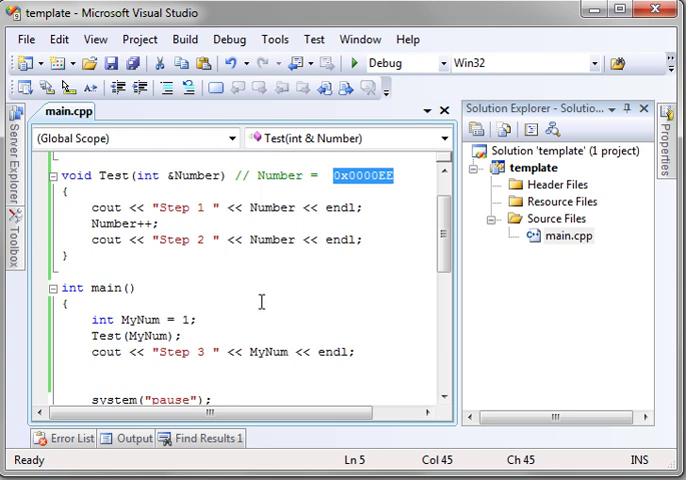
{"action": "mouse_move", "coordinate": [268, 298]}
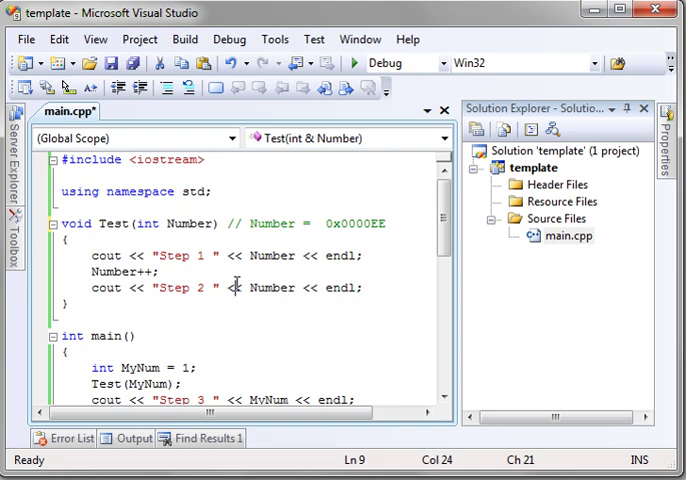
{"action": "double_click", "coordinate": [354, 224]}
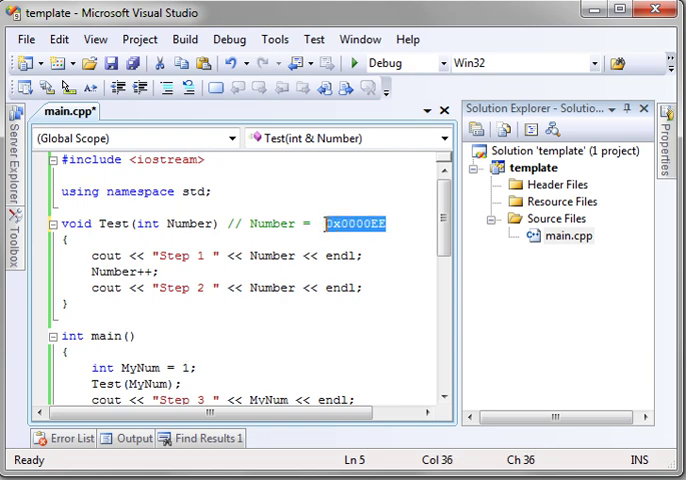